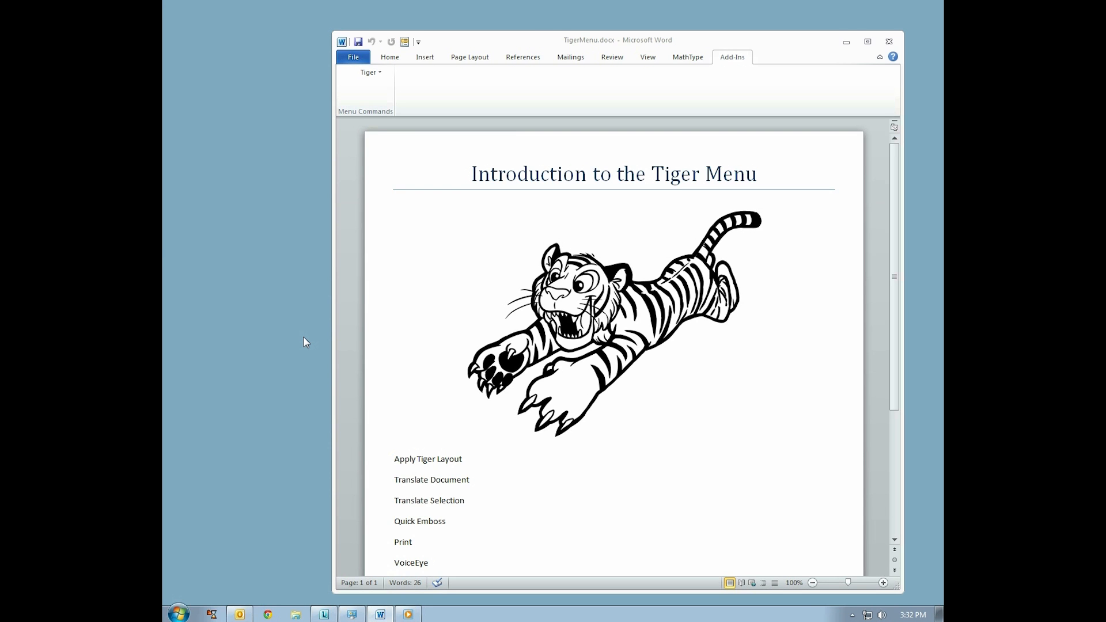
# Show the Tiger add-in menu with Apply Tiger Layout, Translate Document and Quick Emboss
pyautogui.click(368, 71)
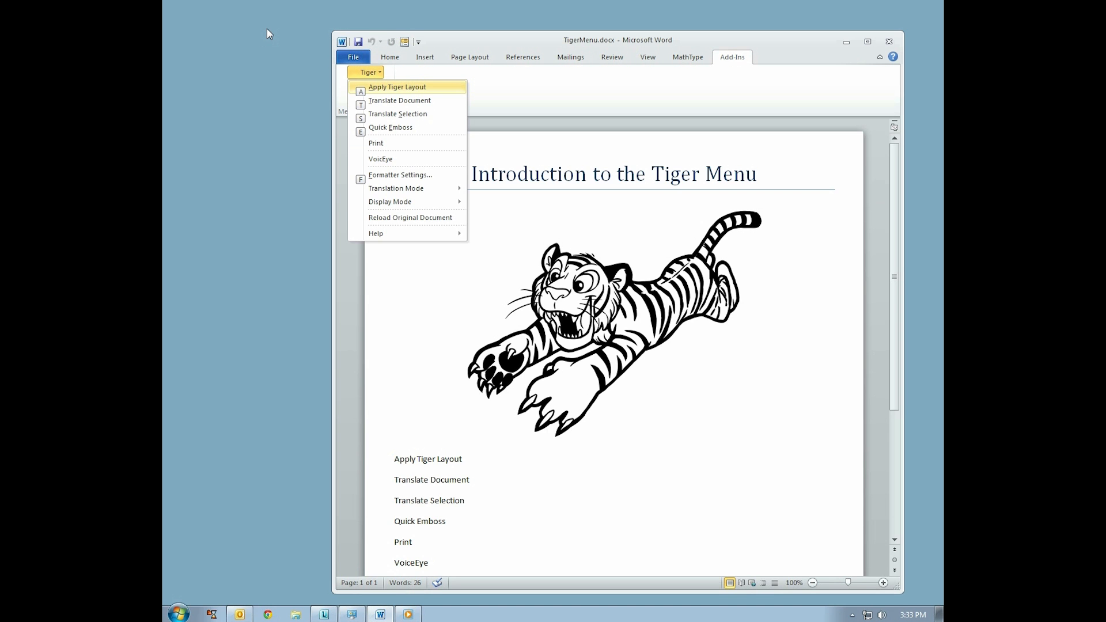
# Reach Braille and Ink Settings via Formatter Settings, showing ink font Arial size 16
pyautogui.click(400, 174)
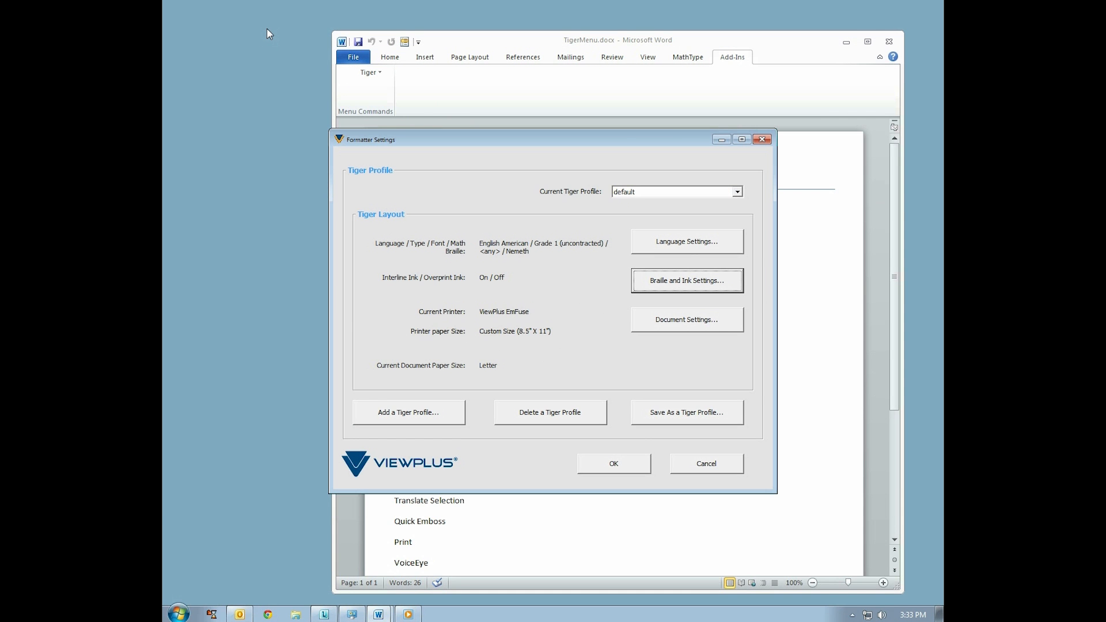
pyautogui.click(684, 280)
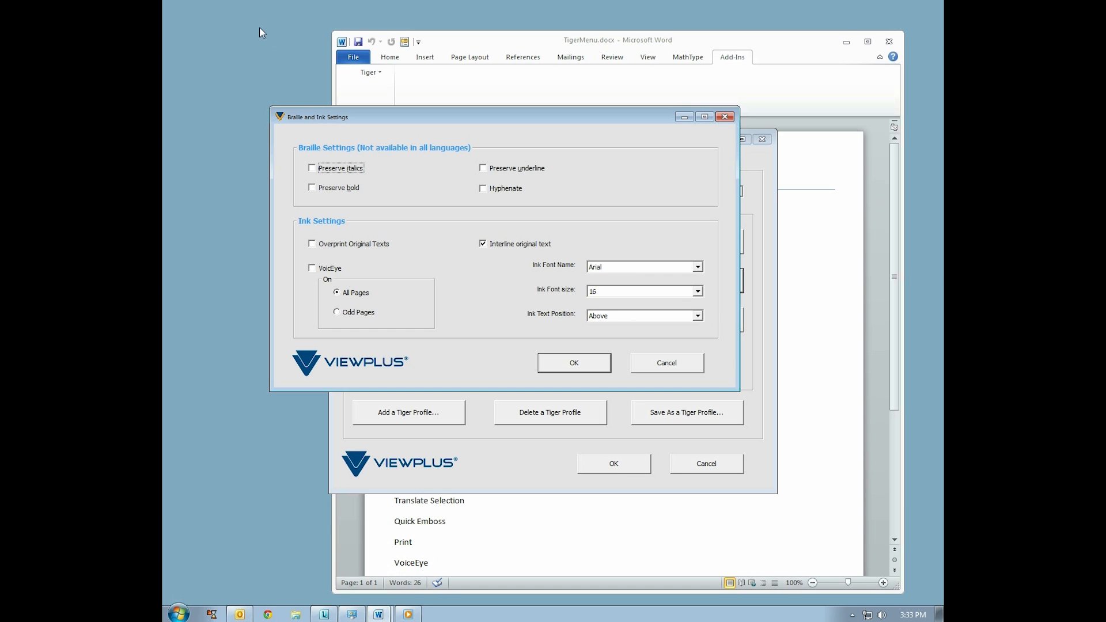
pyautogui.moveTo(312, 172)
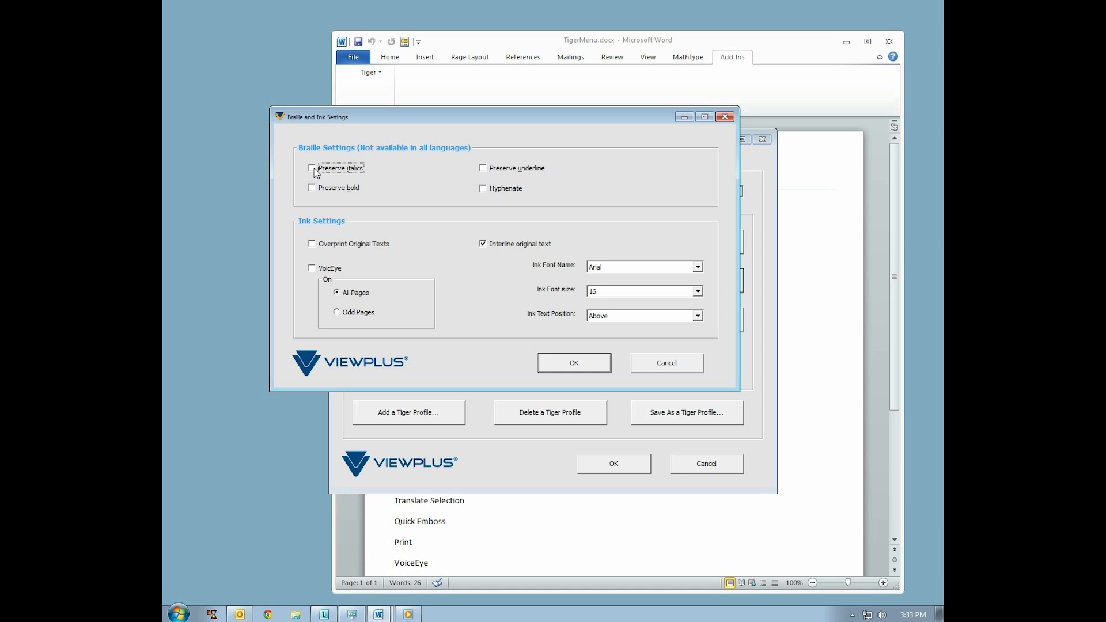
pyautogui.moveTo(325, 222)
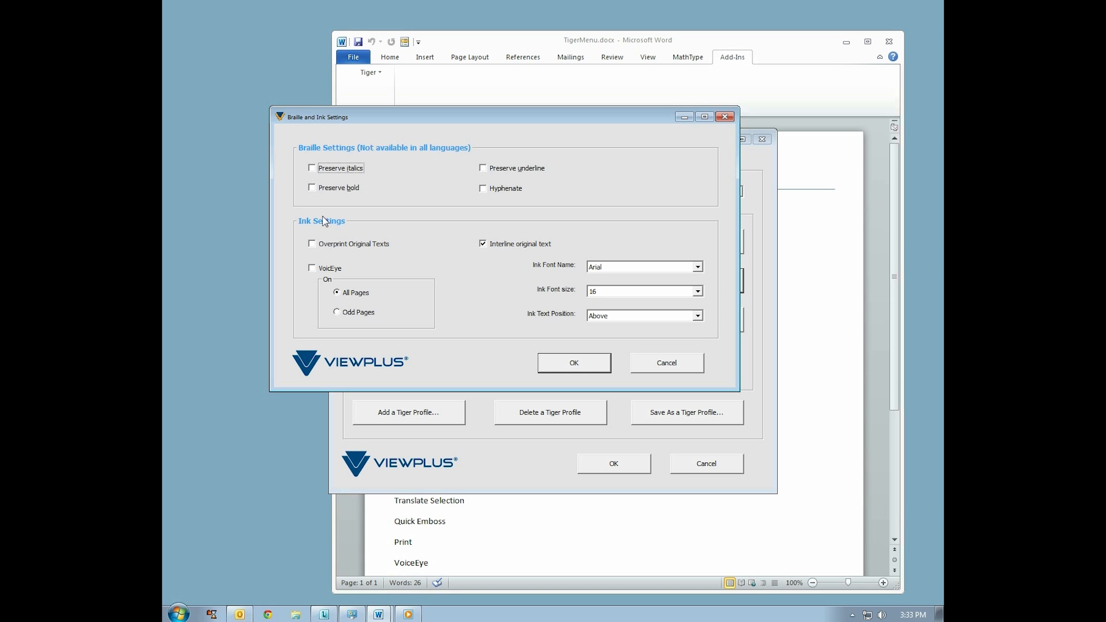
pyautogui.moveTo(318, 236)
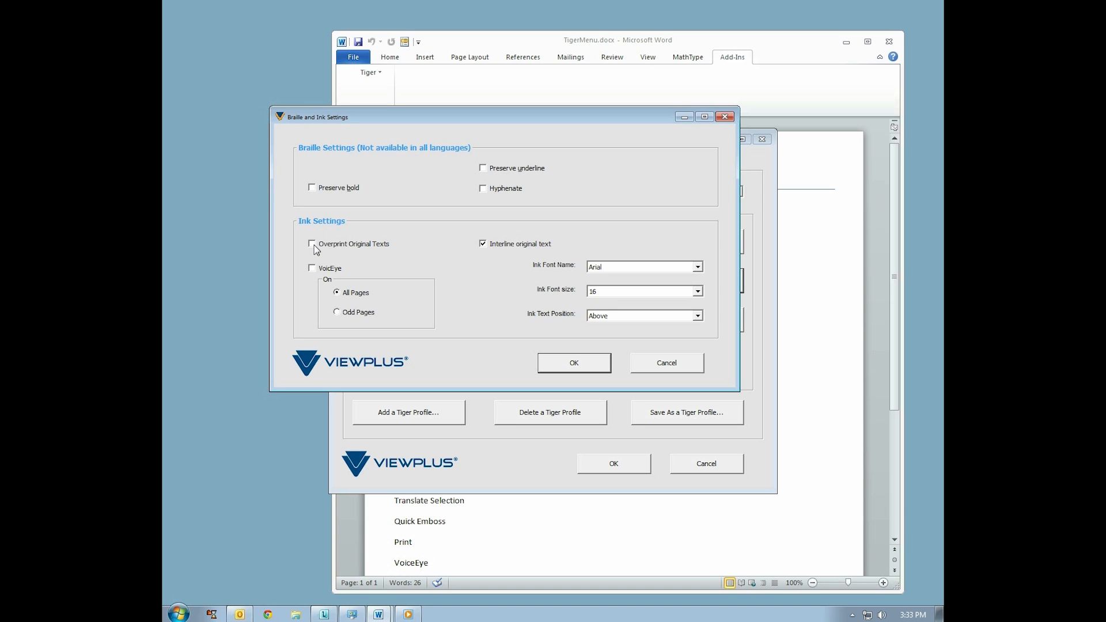
pyautogui.click(313, 243)
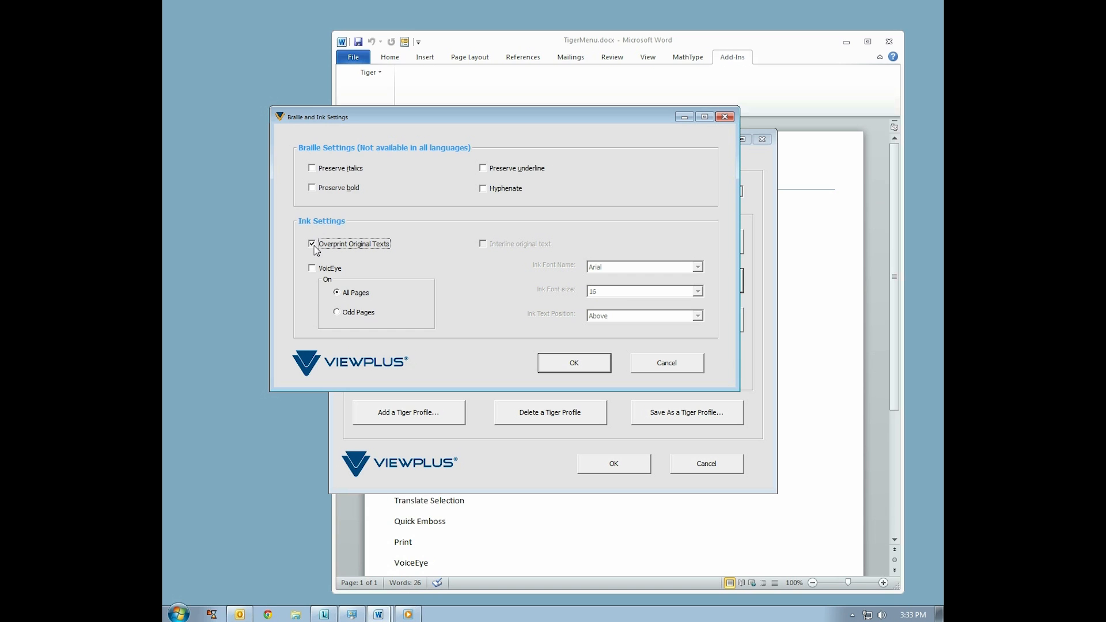
pyautogui.click(312, 243)
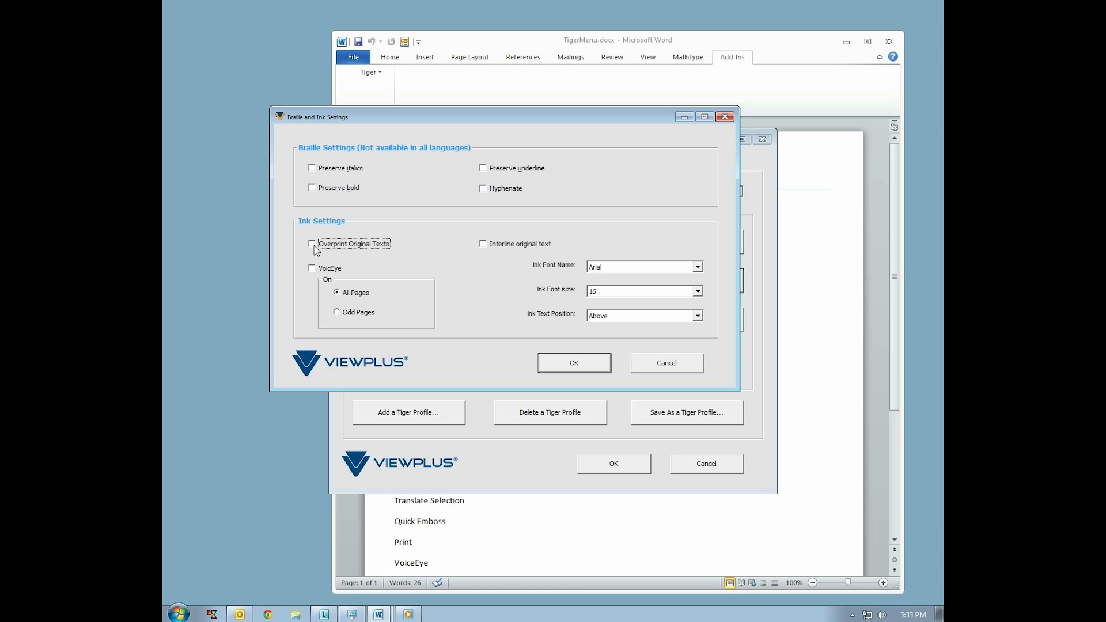
pyautogui.moveTo(461, 244)
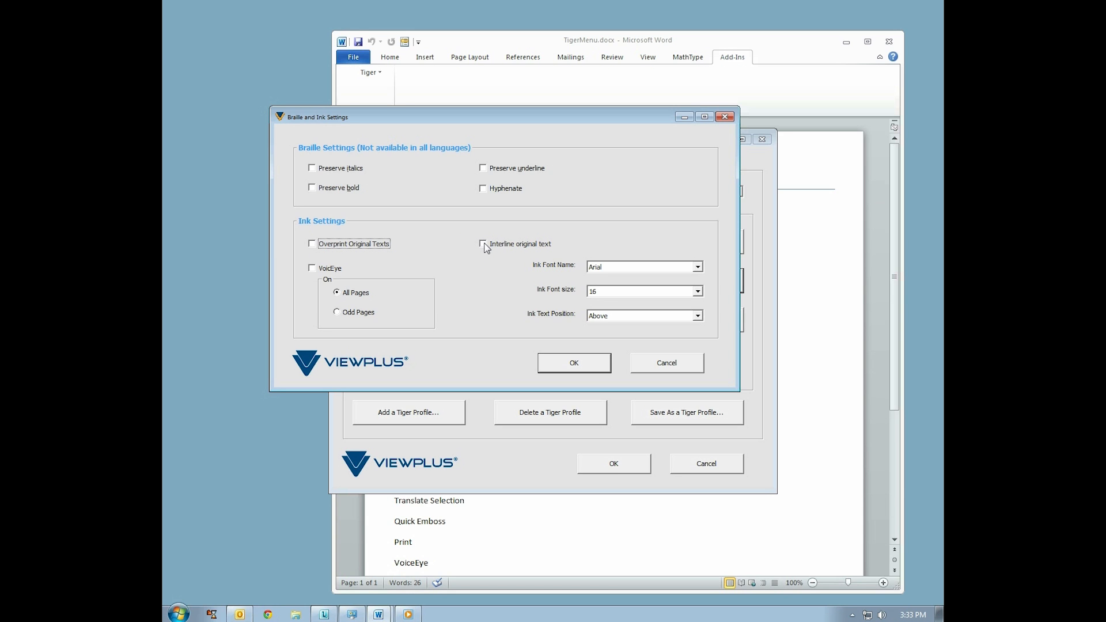
pyautogui.click(483, 243)
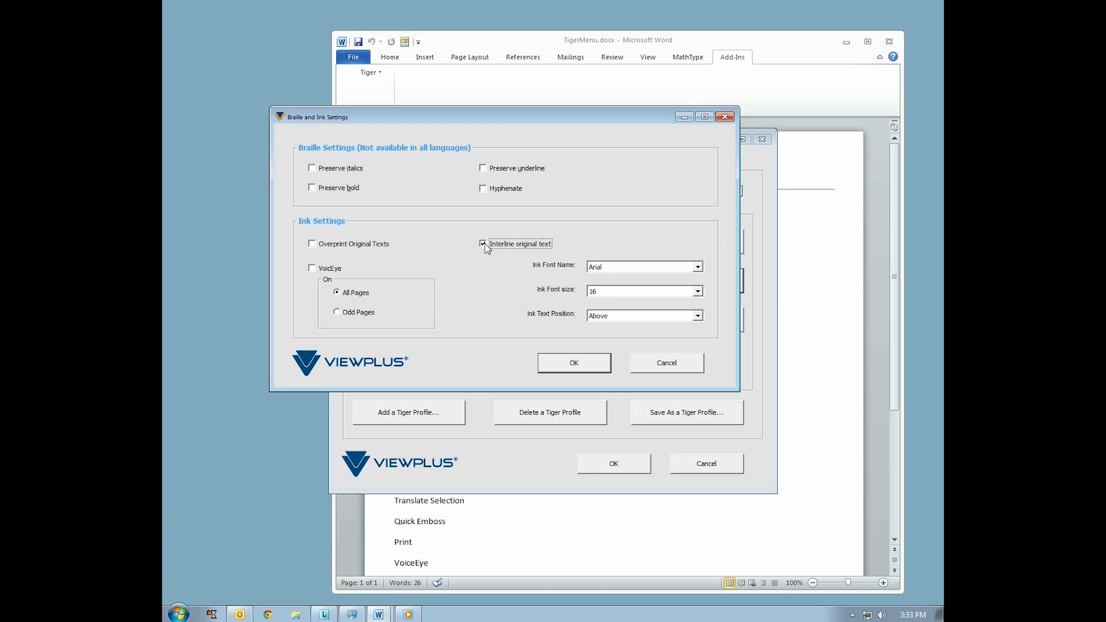
pyautogui.moveTo(561, 269)
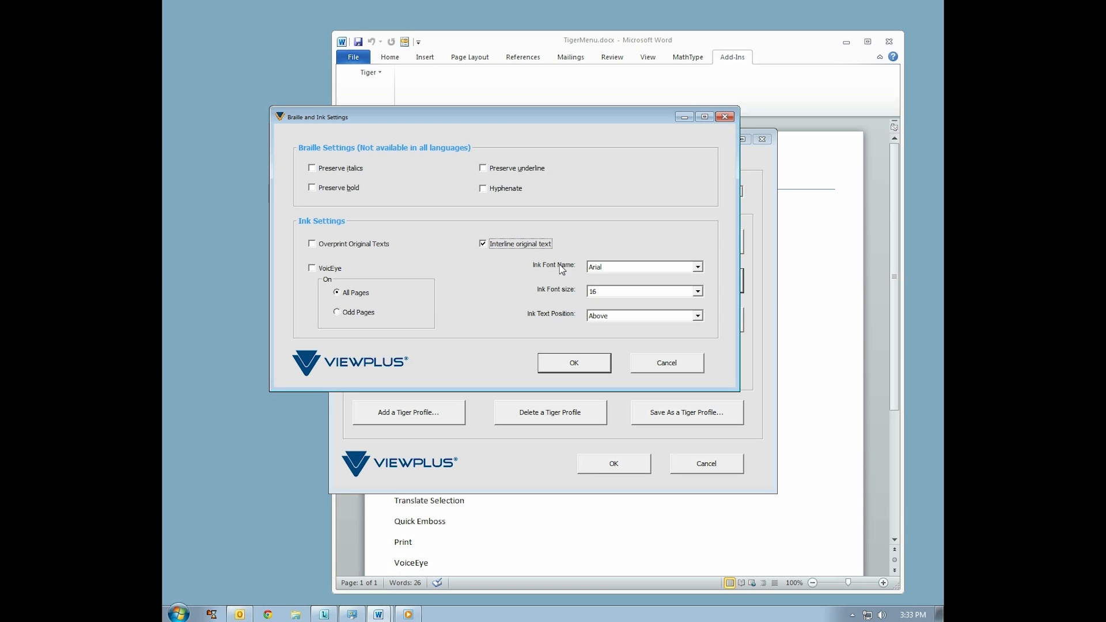
pyautogui.moveTo(610, 296)
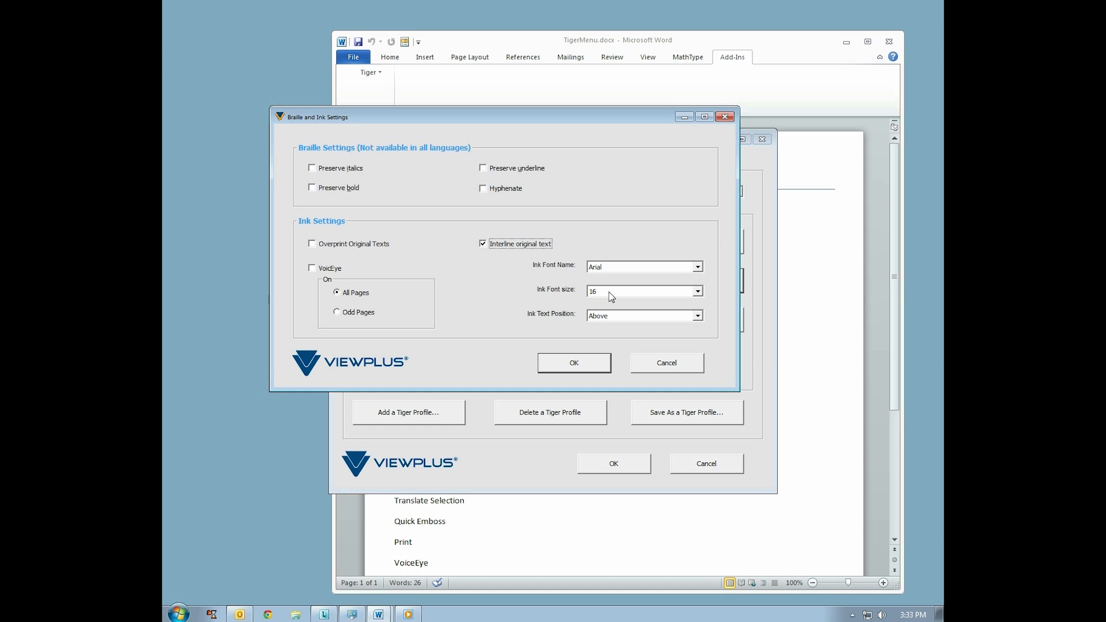
pyautogui.click(696, 266)
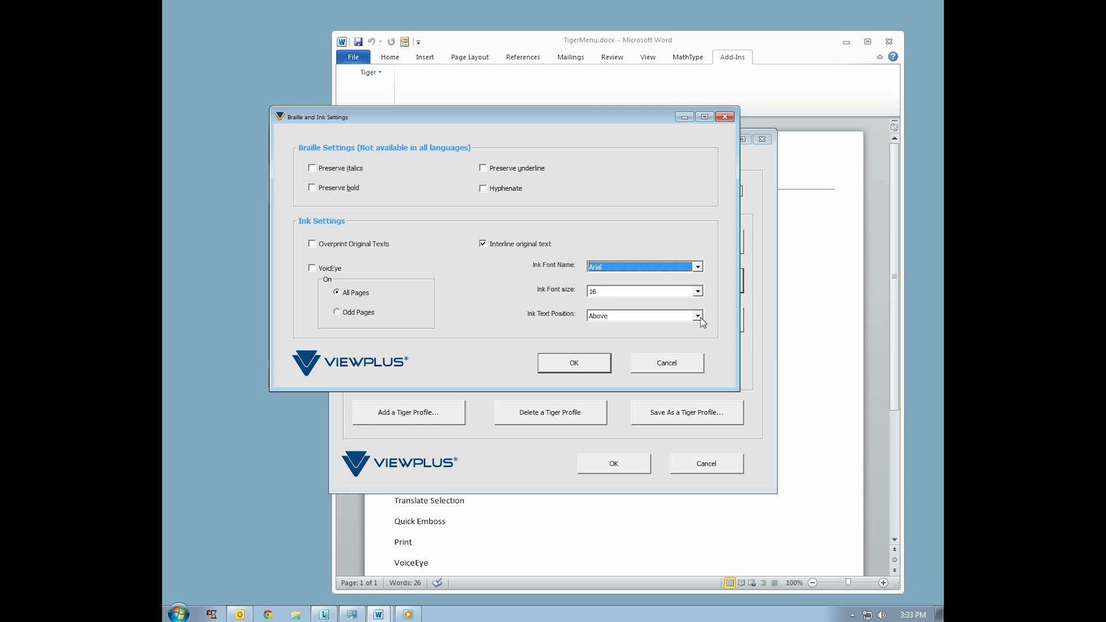
pyautogui.click(698, 316)
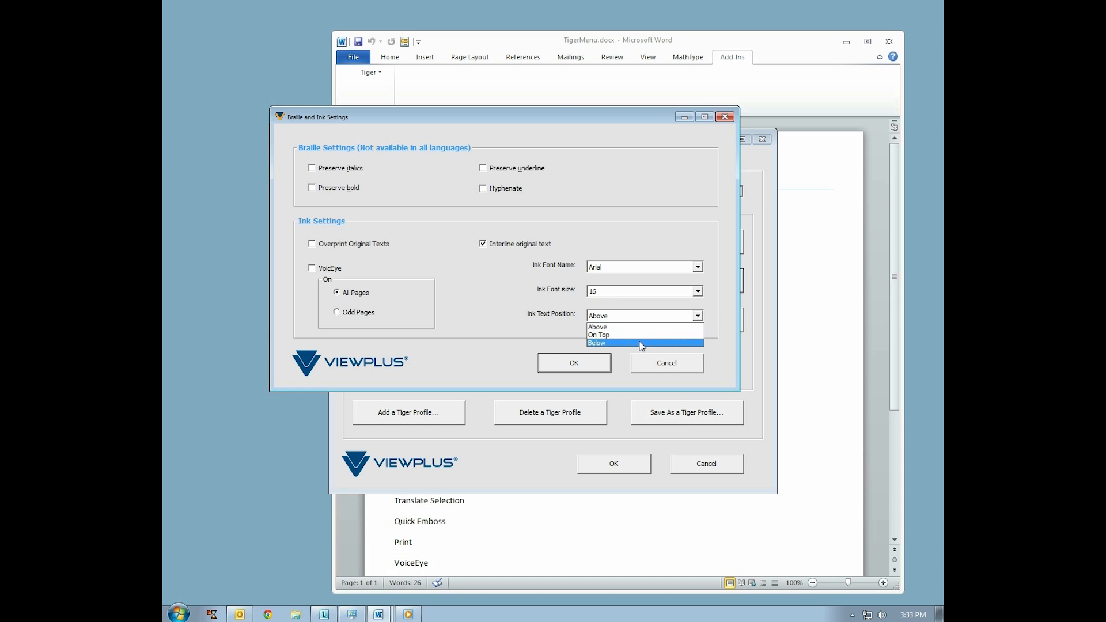
pyautogui.moveTo(640, 334)
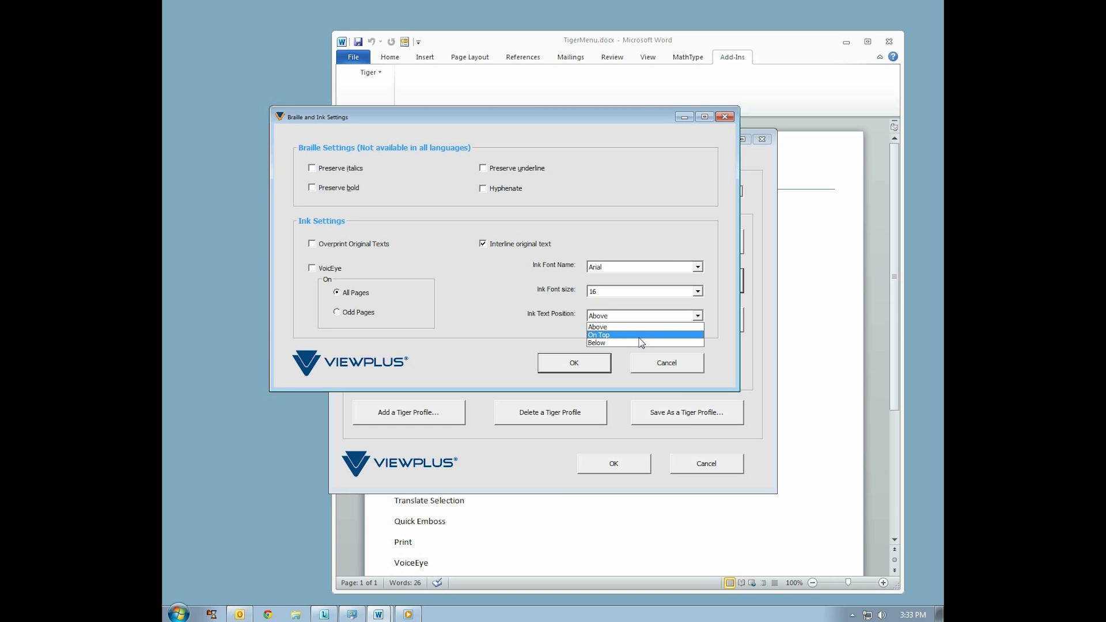
pyautogui.moveTo(632, 326)
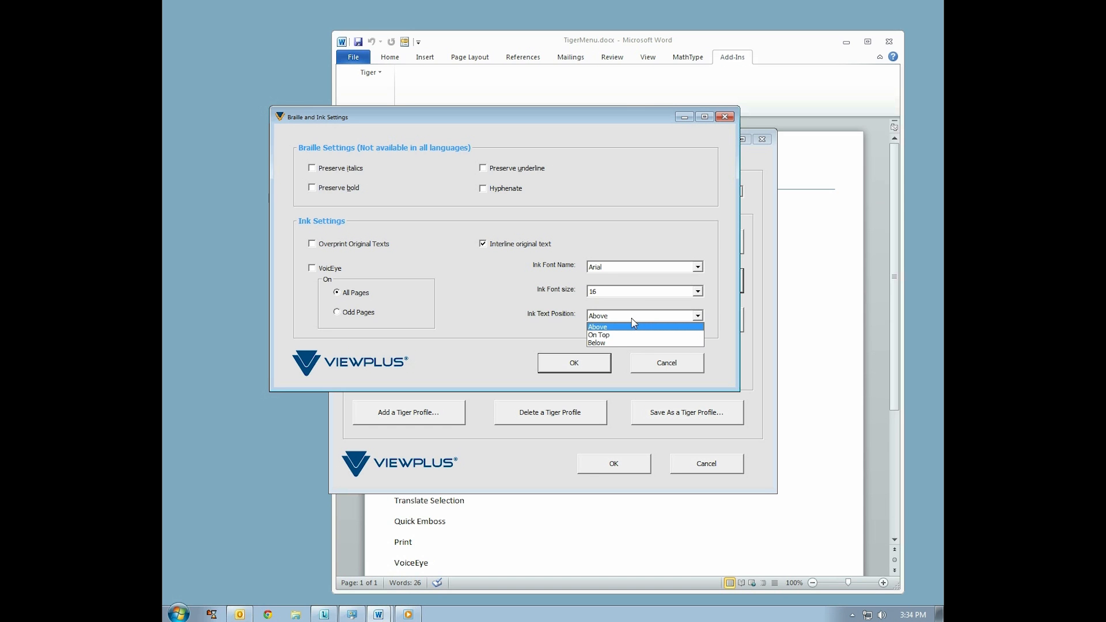
pyautogui.moveTo(319, 301)
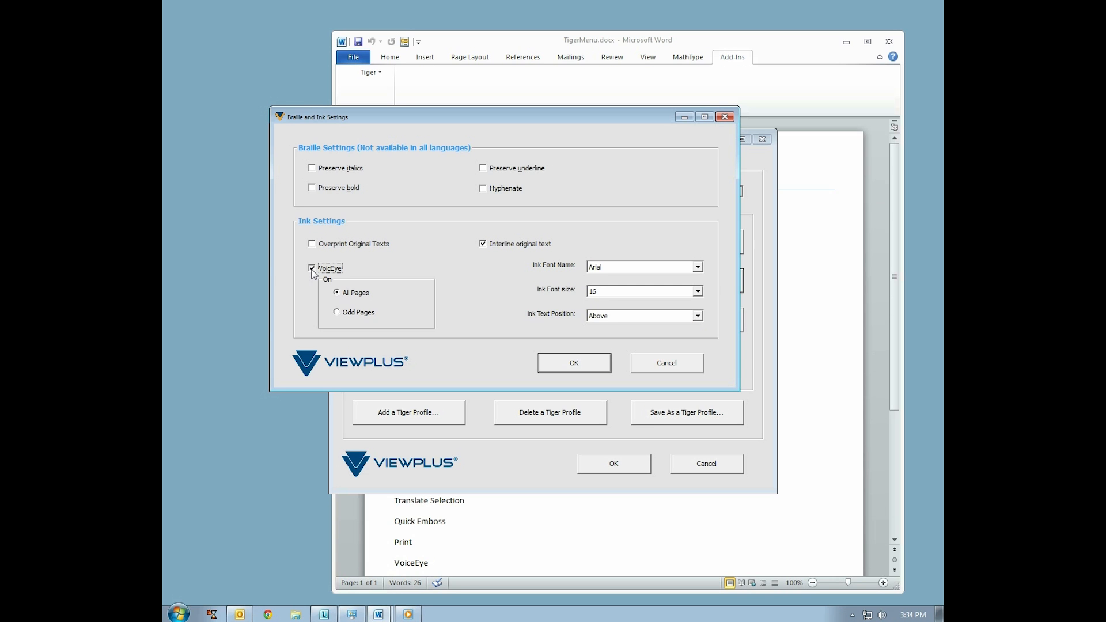
pyautogui.click(312, 268)
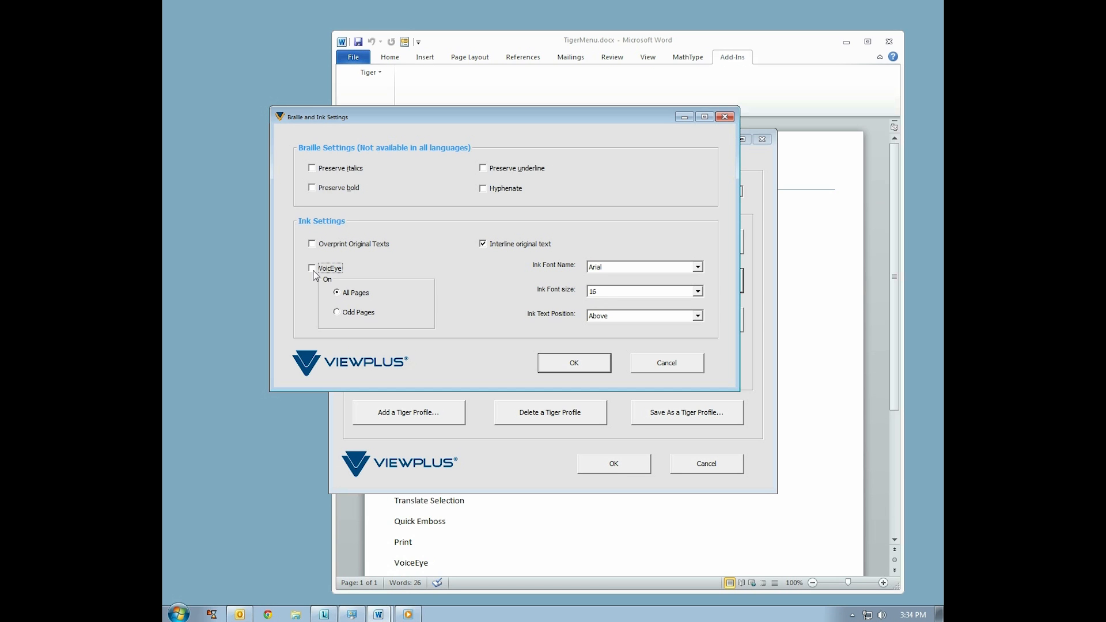
pyautogui.moveTo(557, 377)
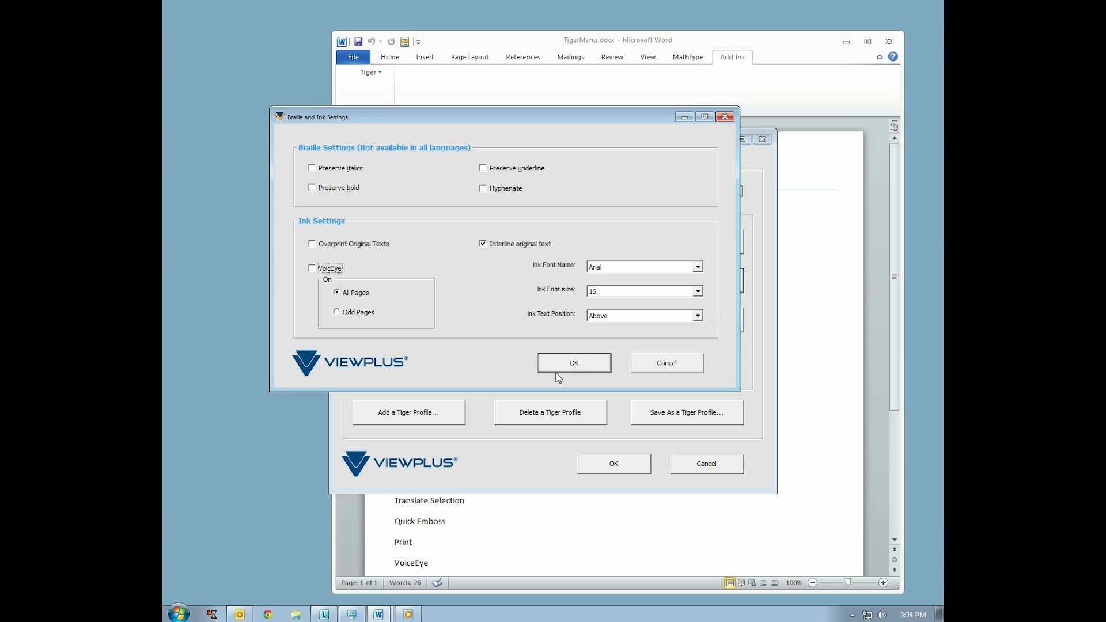